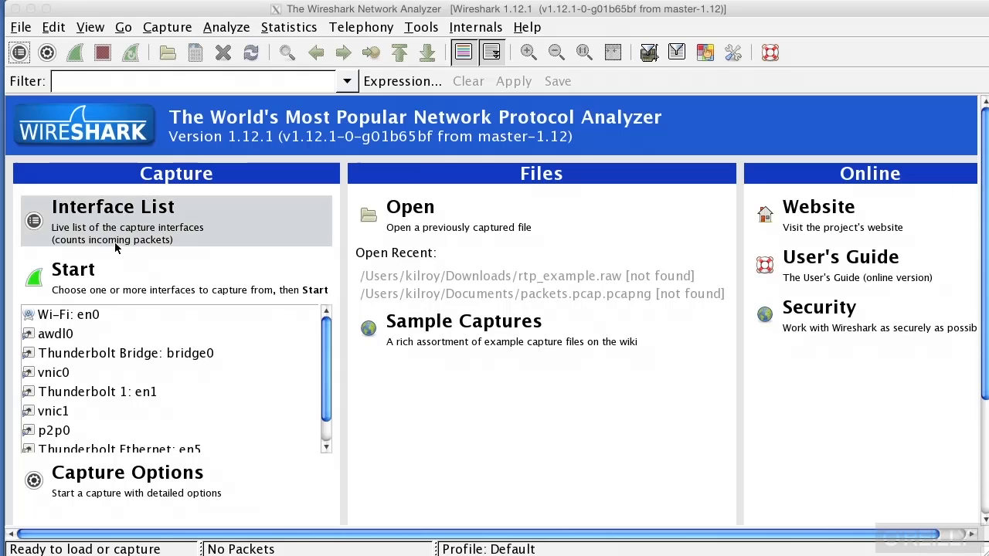
- Run a live capture on the Wi-Fi en0 interface and stop it with 279 packets collected
click(68, 315)
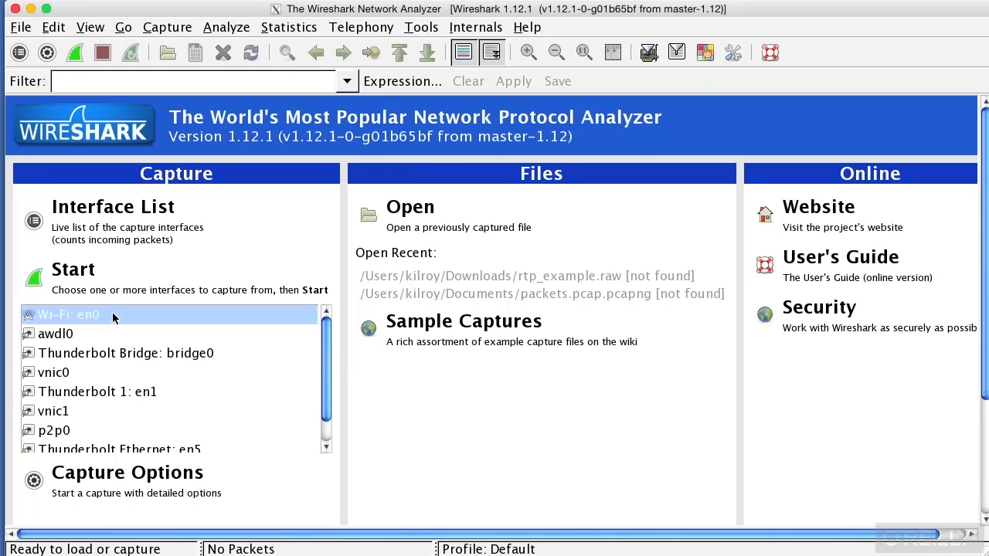
double_click(68, 315)
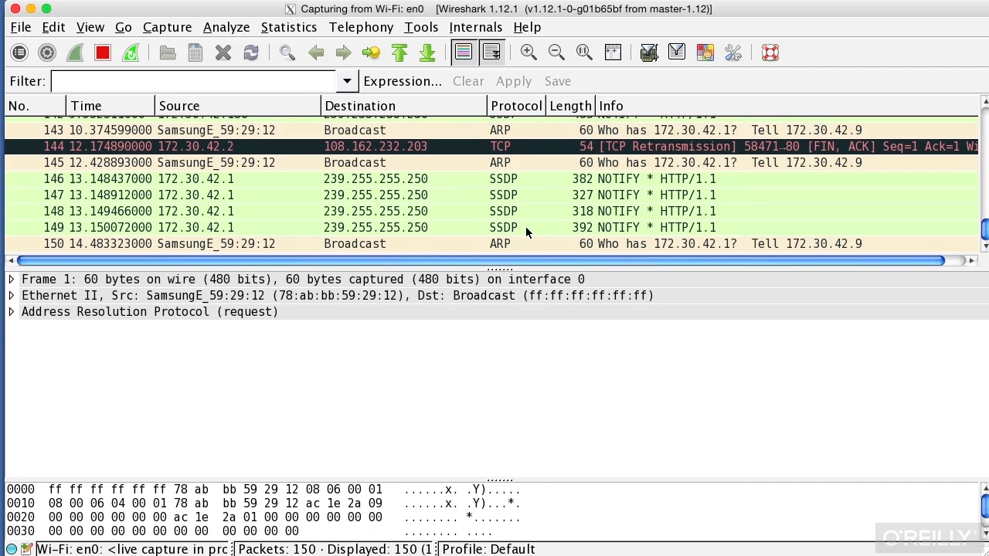
scroll(down, 3)
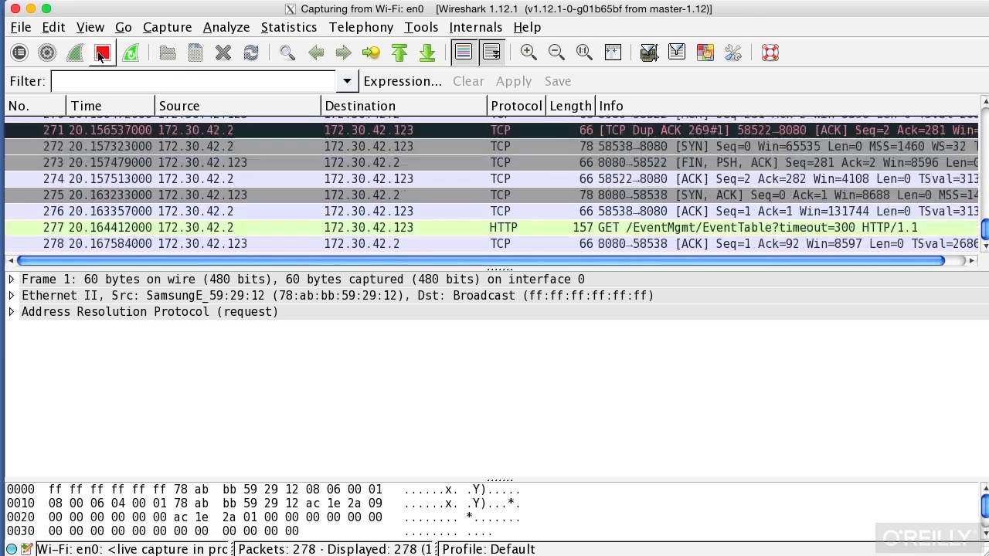
click(102, 52)
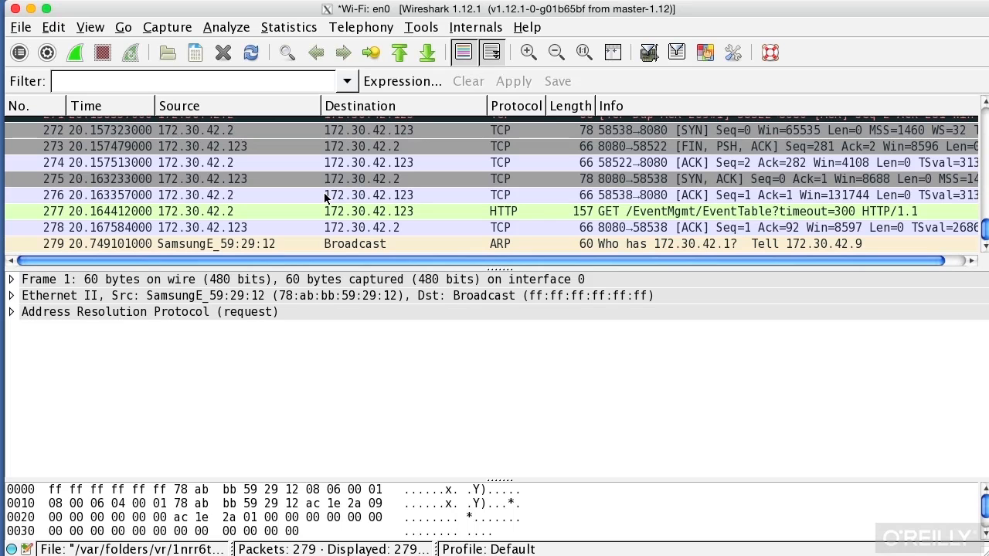
mouse_move(151, 40)
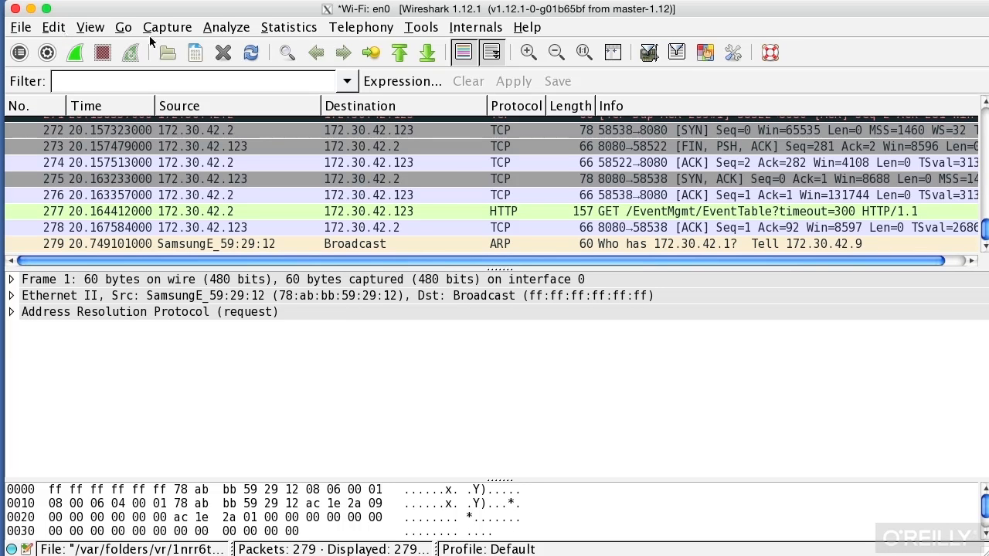
- Reach the detailed capture options for the Wi-Fi en0 interface via Capture > Interfaces
click(167, 27)
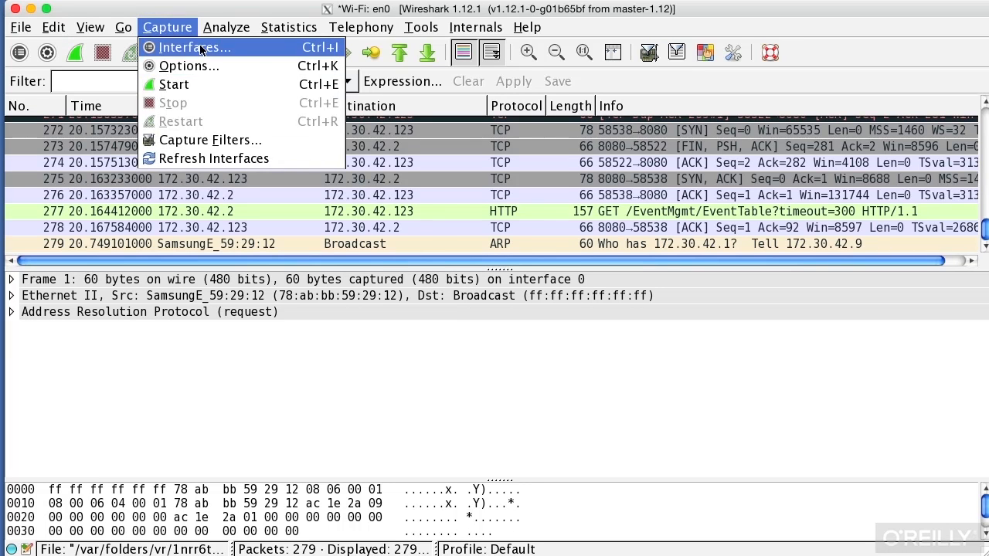
click(195, 46)
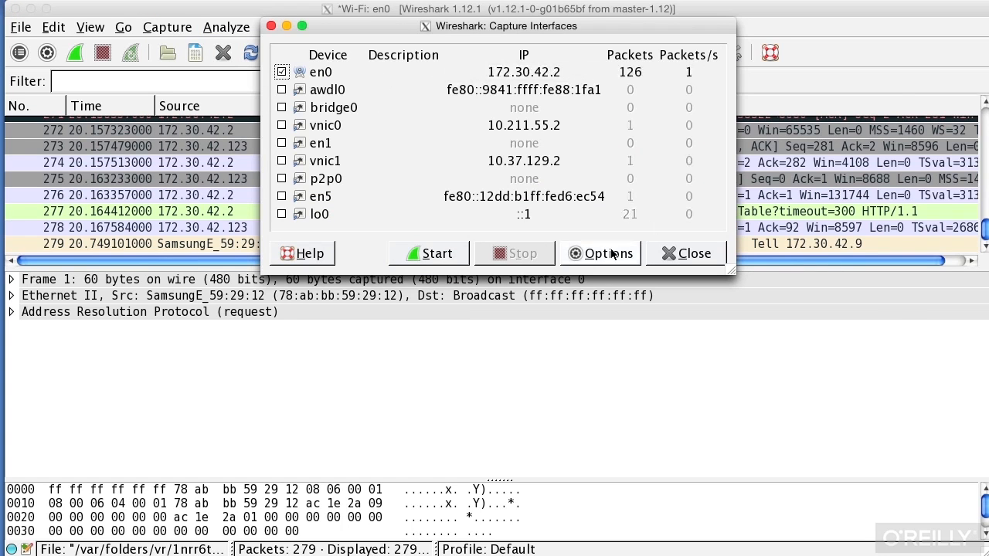
click(609, 254)
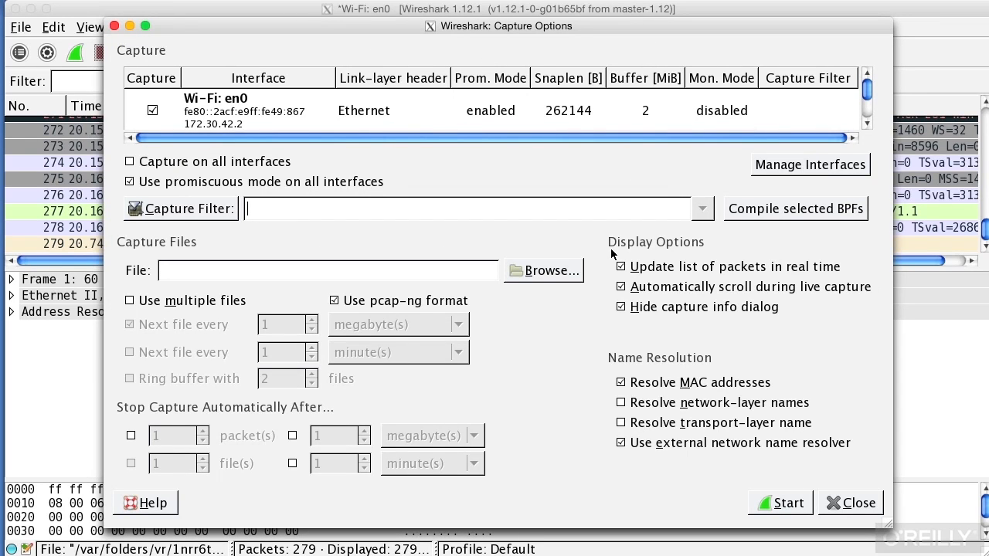
mouse_move(633, 197)
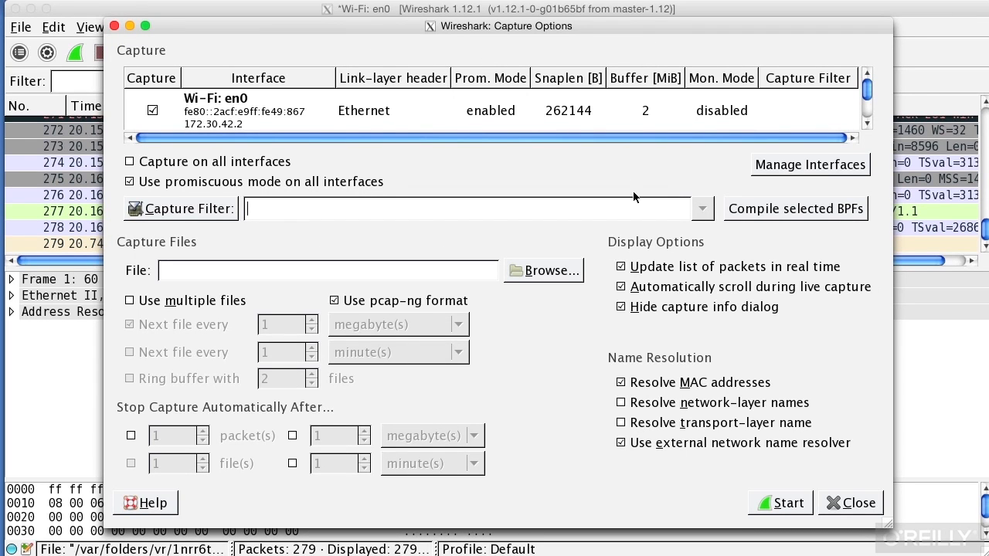
click(343, 110)
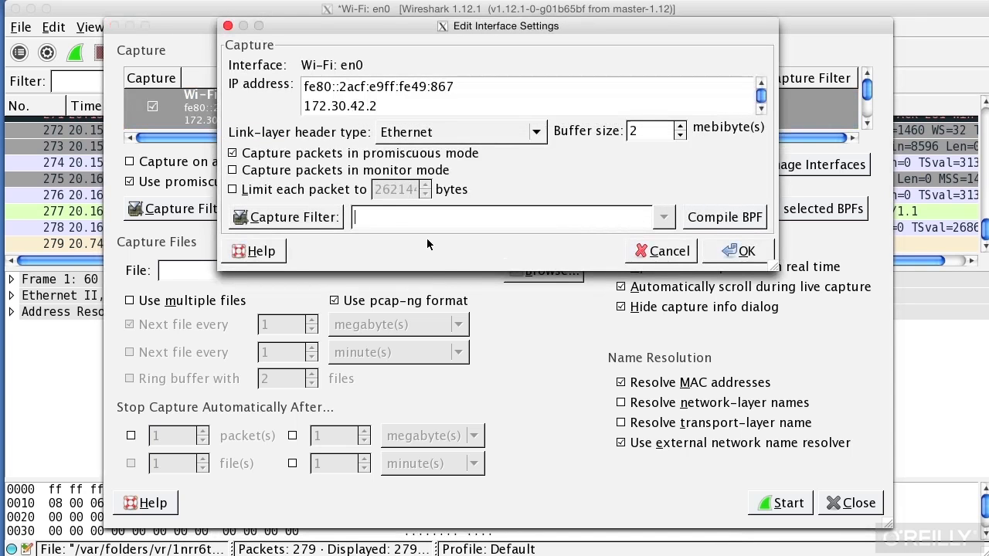
mouse_move(448, 270)
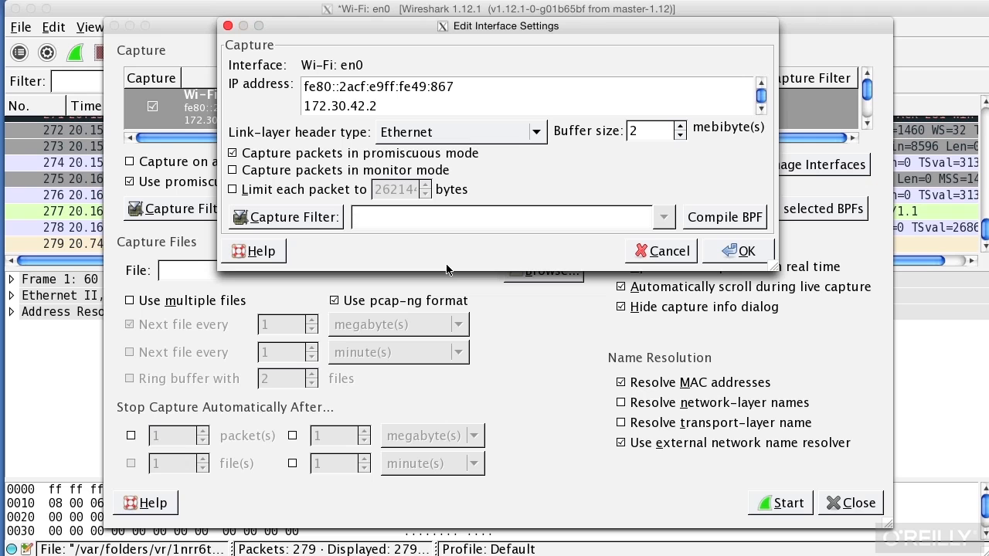
click(502, 216)
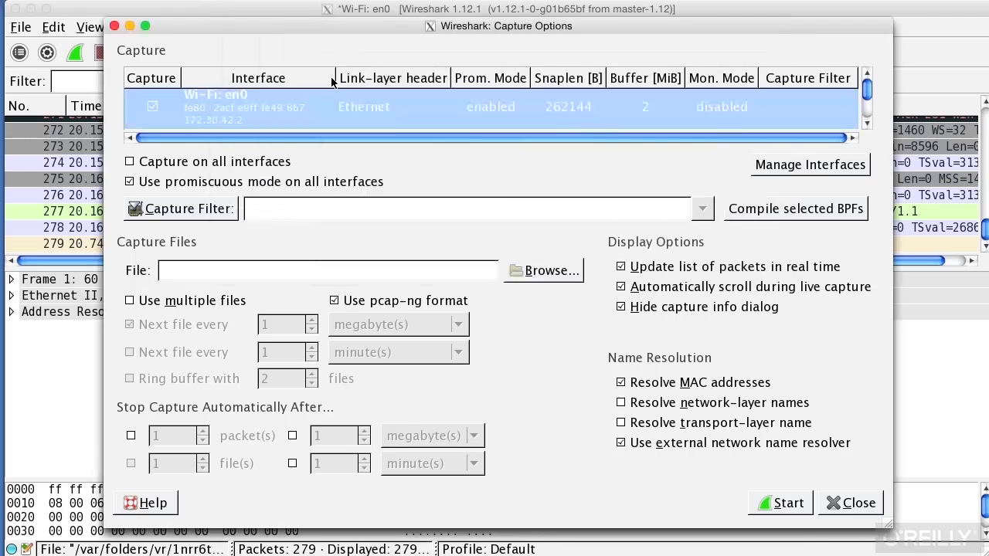
mouse_move(282, 111)
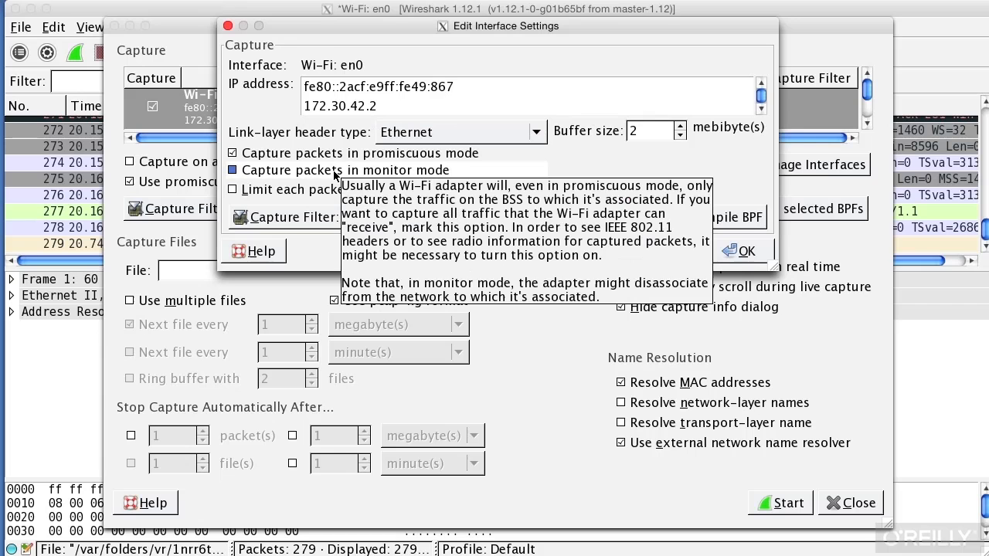
- Enable monitor mode on en0 with the 802.11 plus radiotap link-layer header and confirm
click(234, 170)
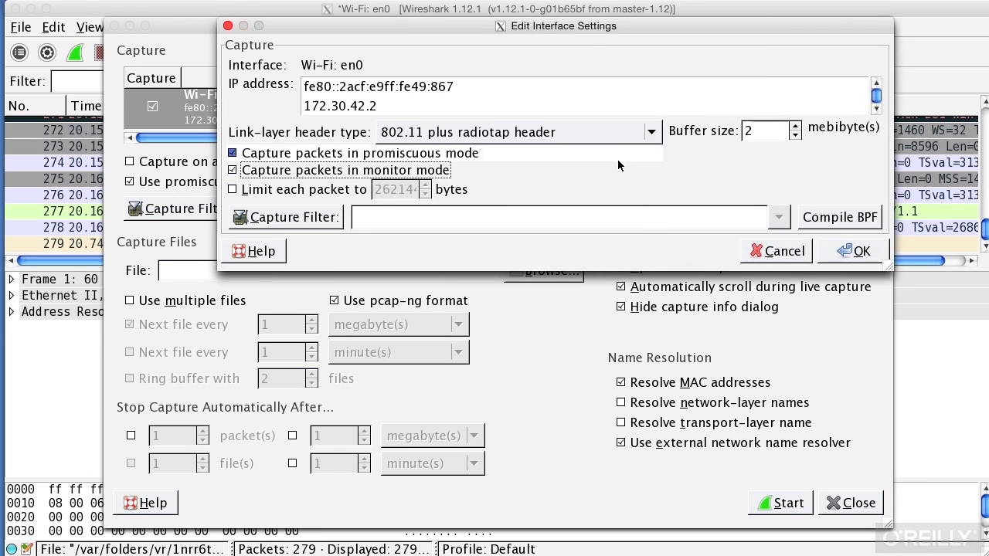
click(652, 131)
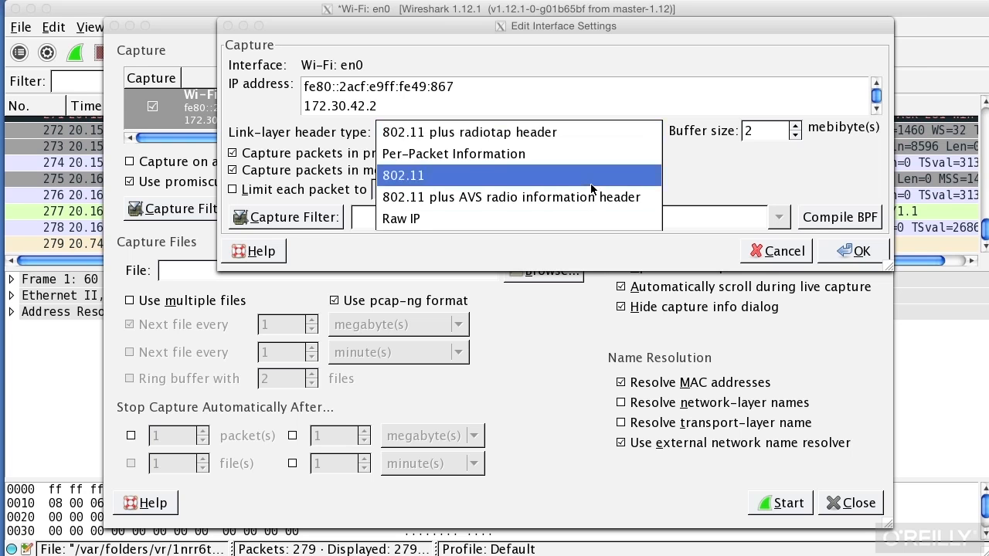
click(512, 197)
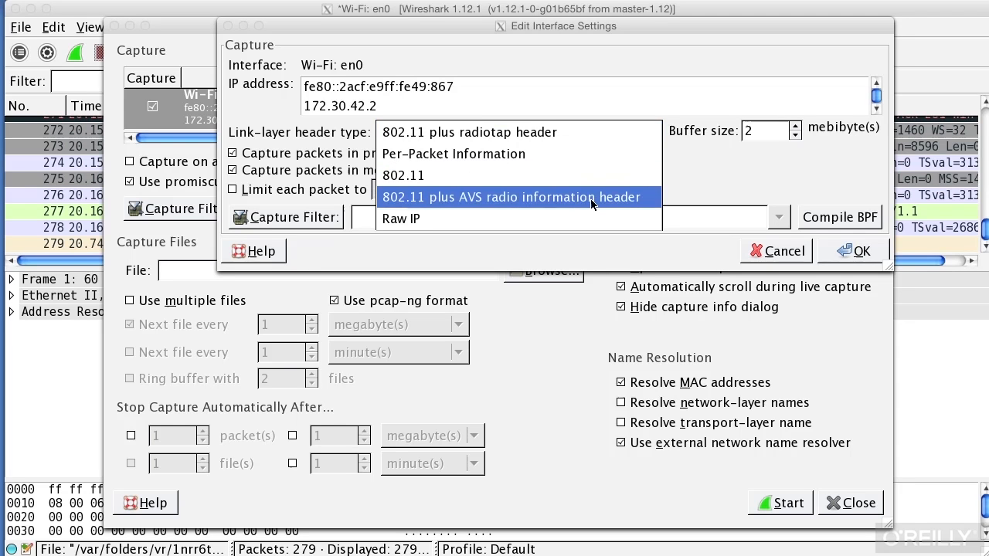
click(470, 131)
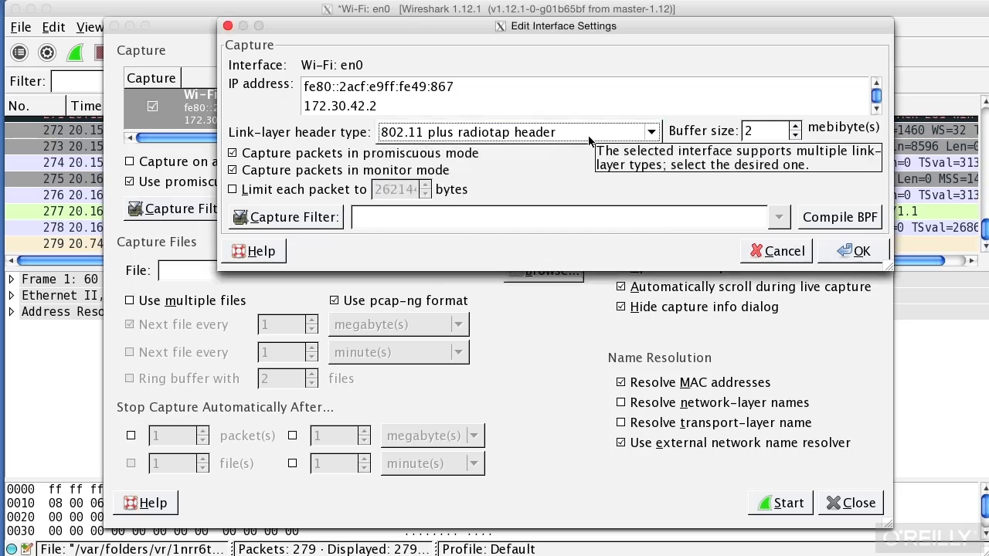
click(859, 250)
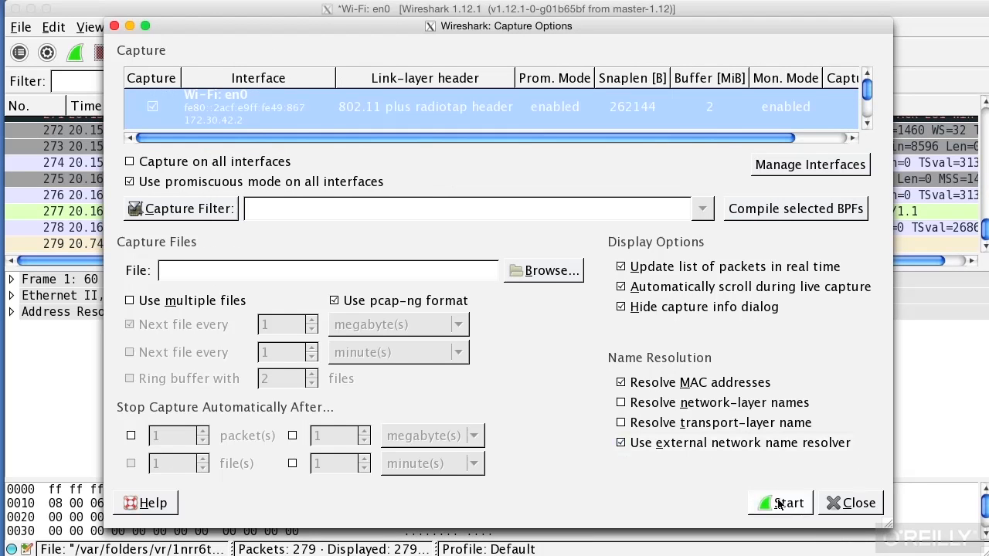
- Start a new capture without saving old packets and expand a beacon's Radiotap Header tree
click(788, 504)
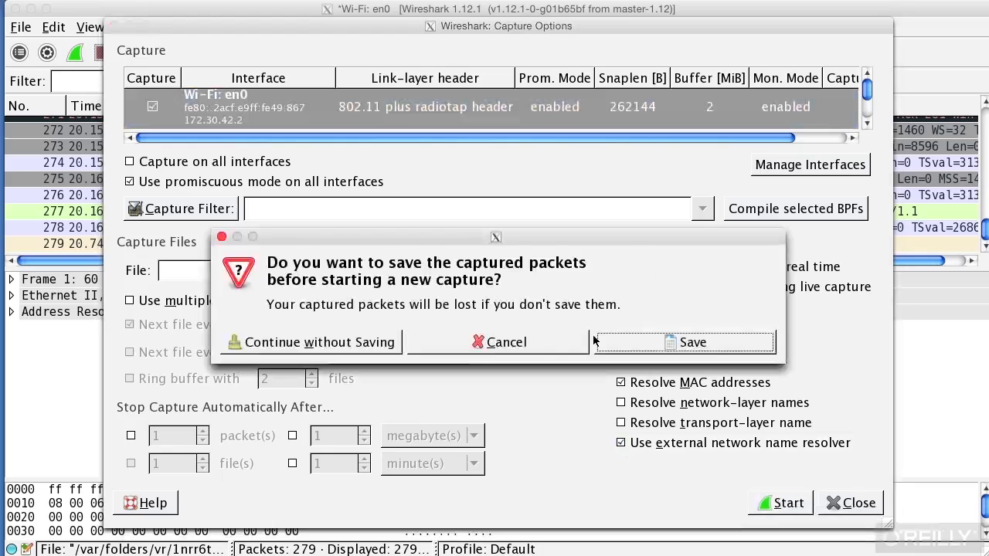
click(318, 341)
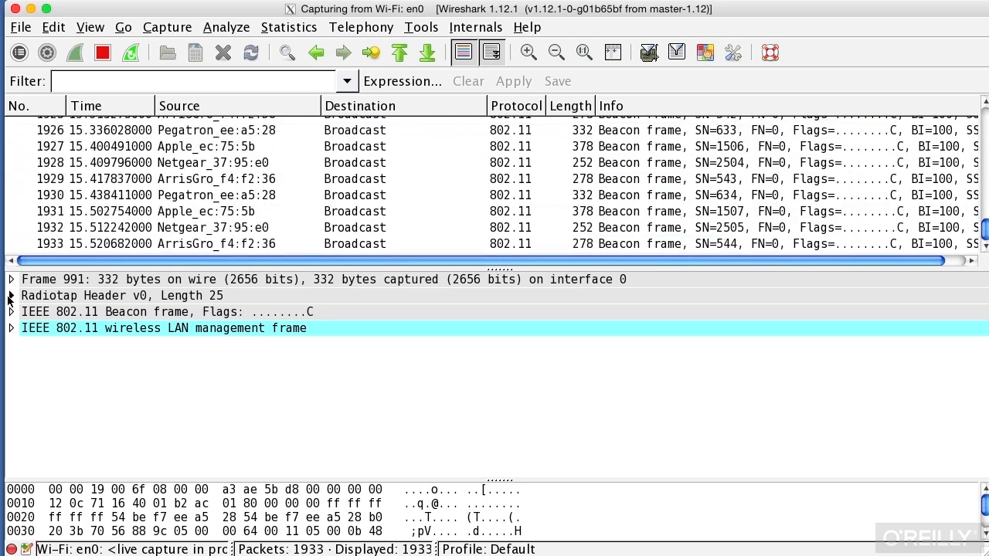
click(11, 295)
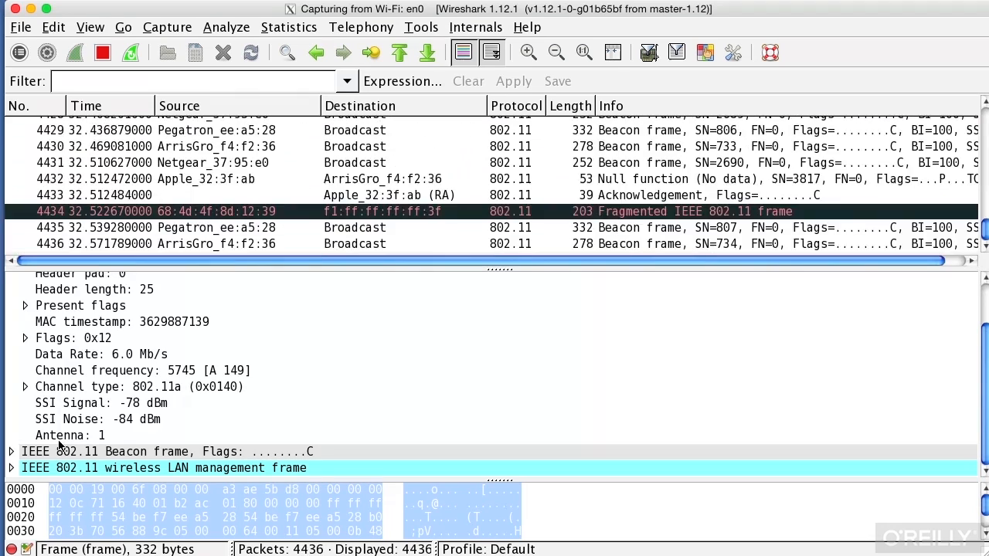
- Select the beacon's Timestamp, SSID tag HOME-5E18-5 and 0.102400-second Beacon Interval fields
click(101, 418)
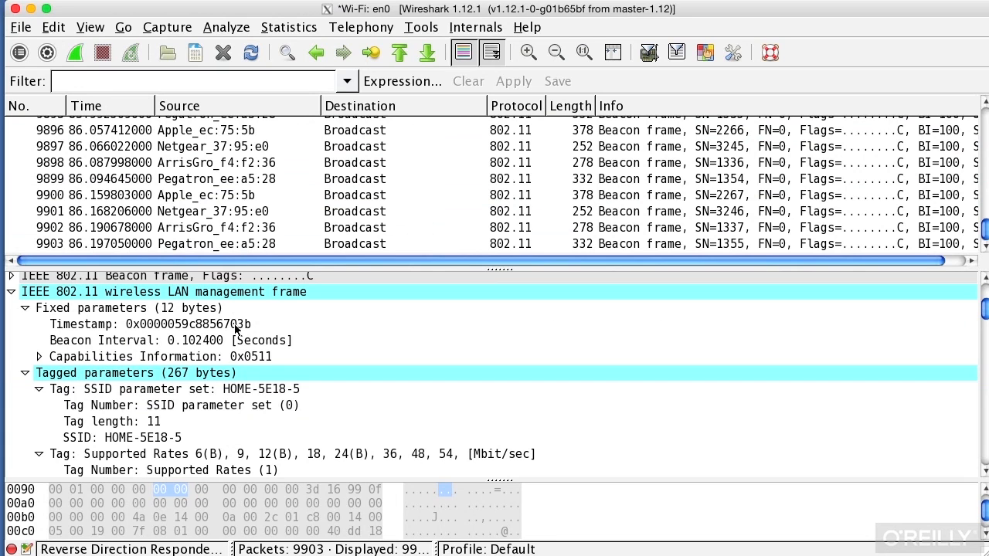
mouse_move(177, 330)
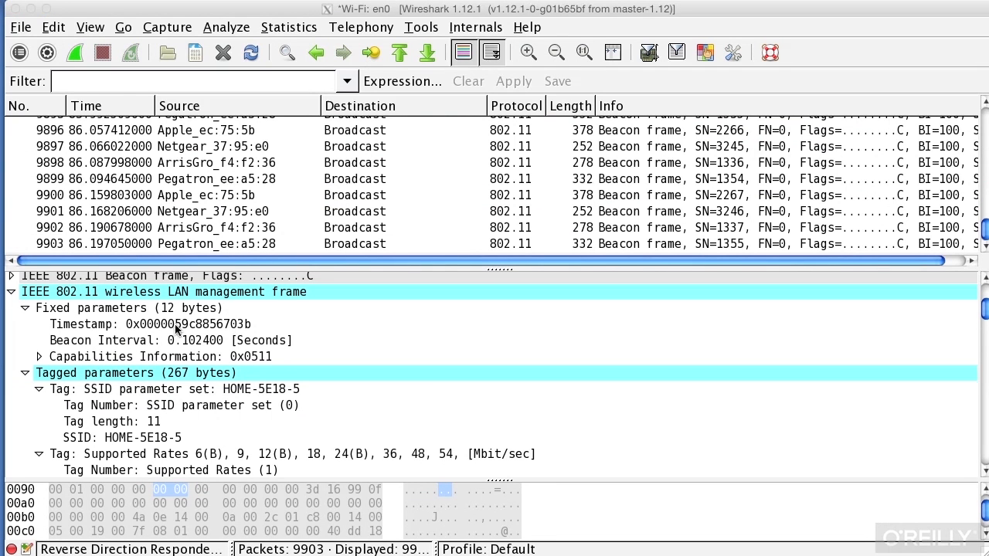
click(154, 324)
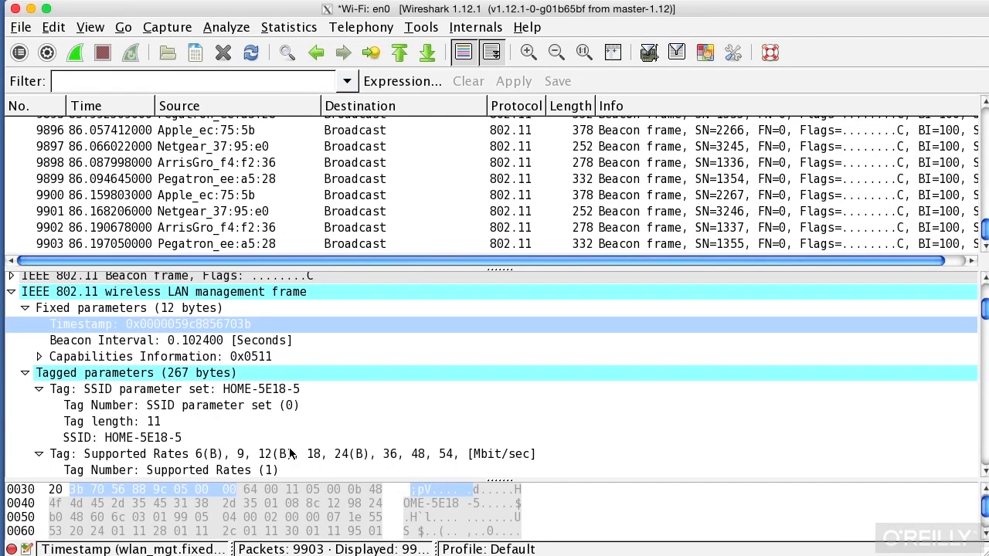
mouse_move(85, 507)
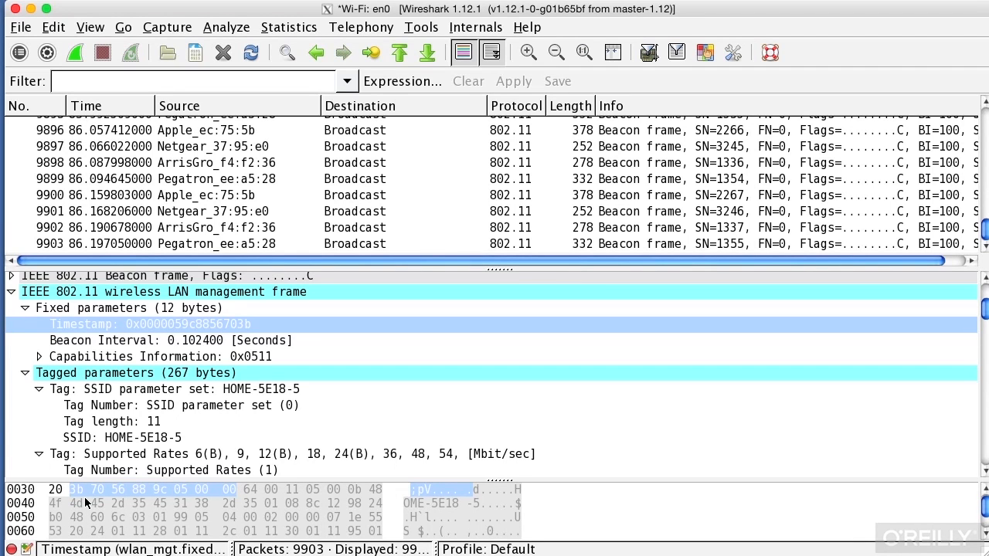
mouse_move(120, 472)
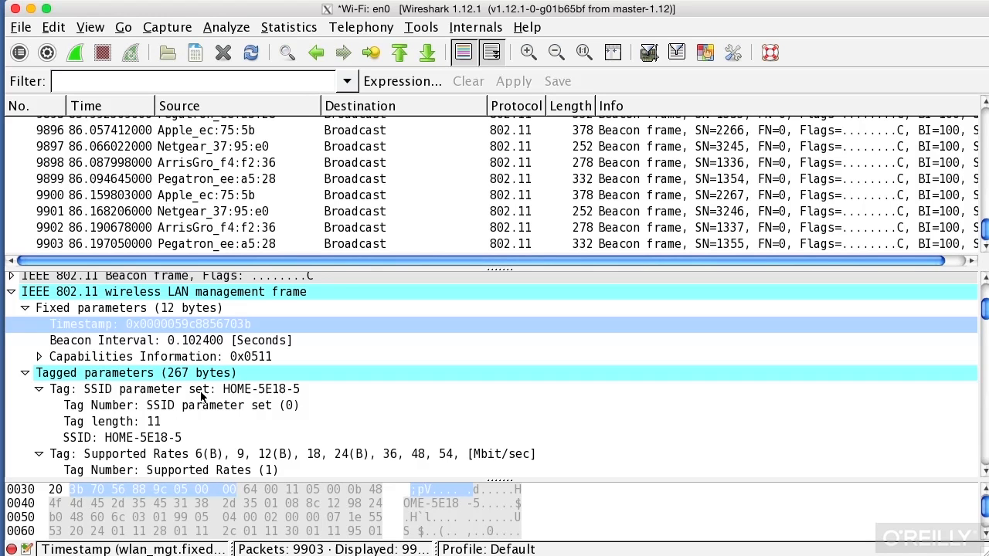
click(178, 389)
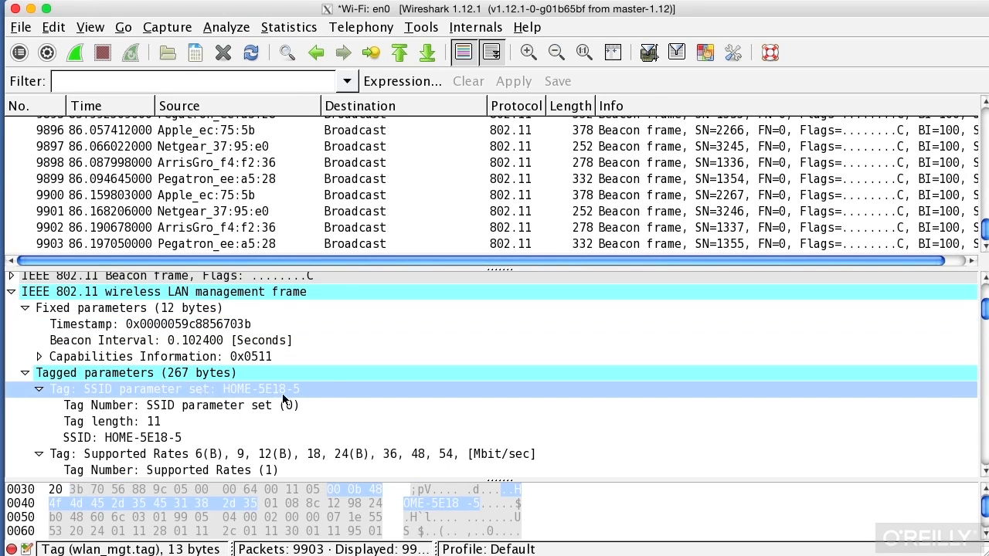
mouse_move(325, 394)
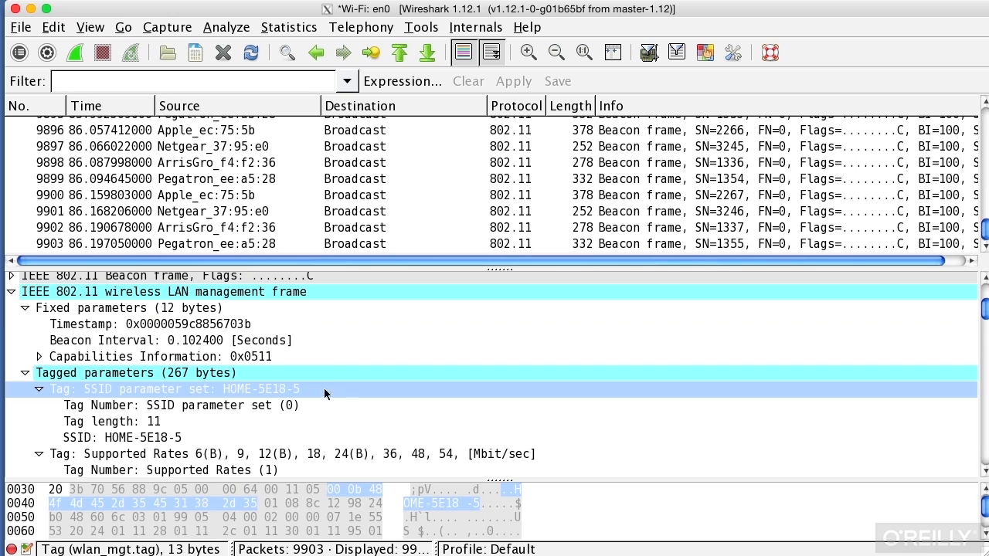
click(170, 340)
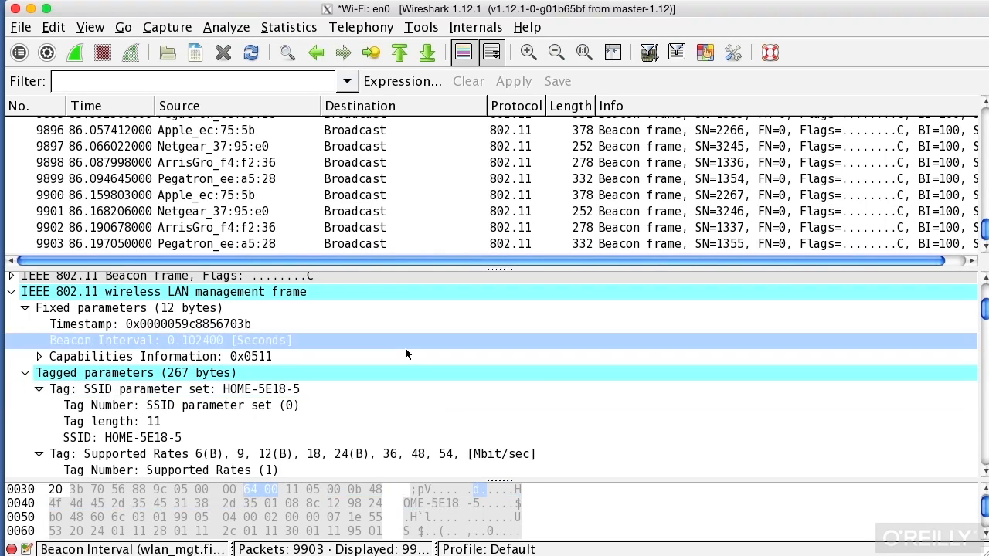
mouse_move(488, 511)
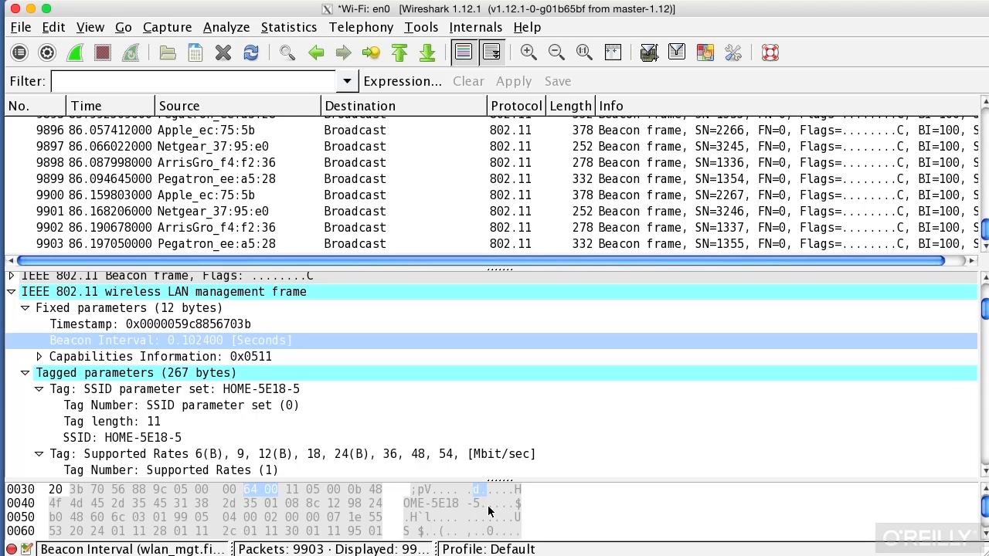
- Scroll the tagged parameters through supported rates, channel 153, country info, HT capabilities to the WPS vendor tag
scroll(down, 3)
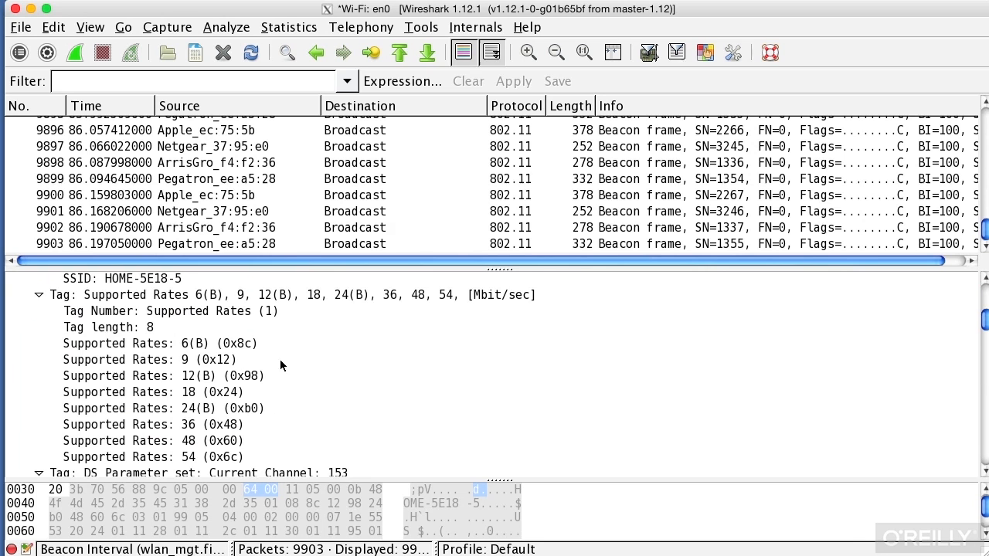
scroll(down, 3)
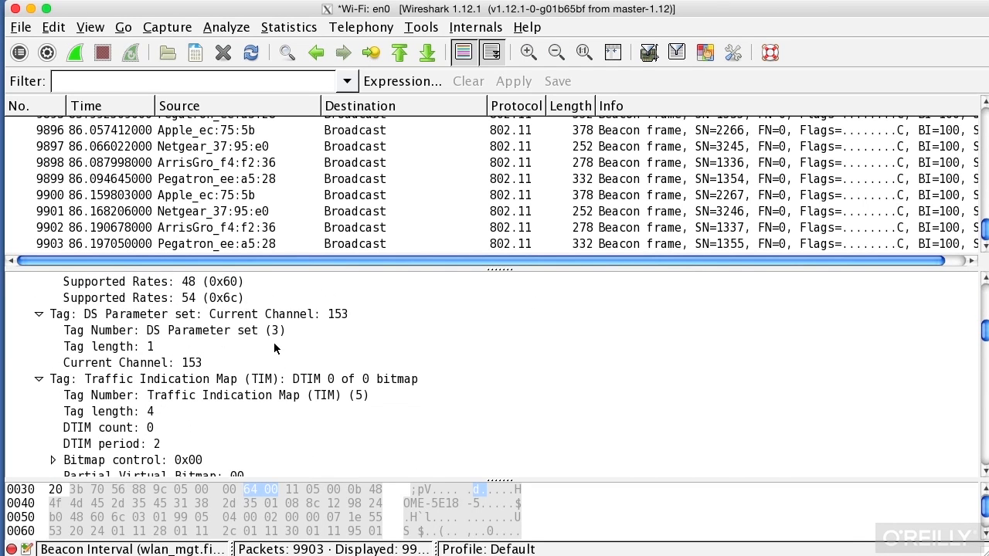
scroll(down, 3)
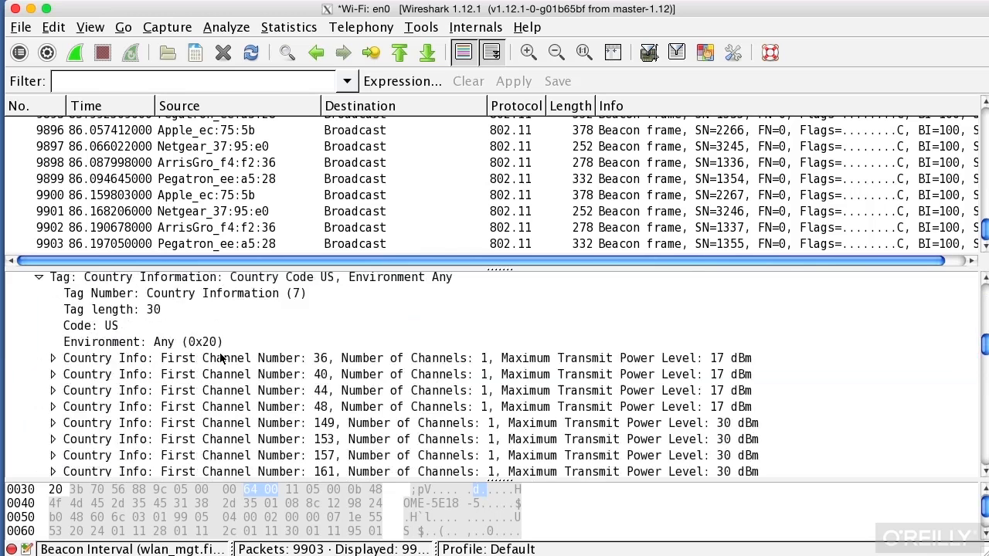
scroll(down, 3)
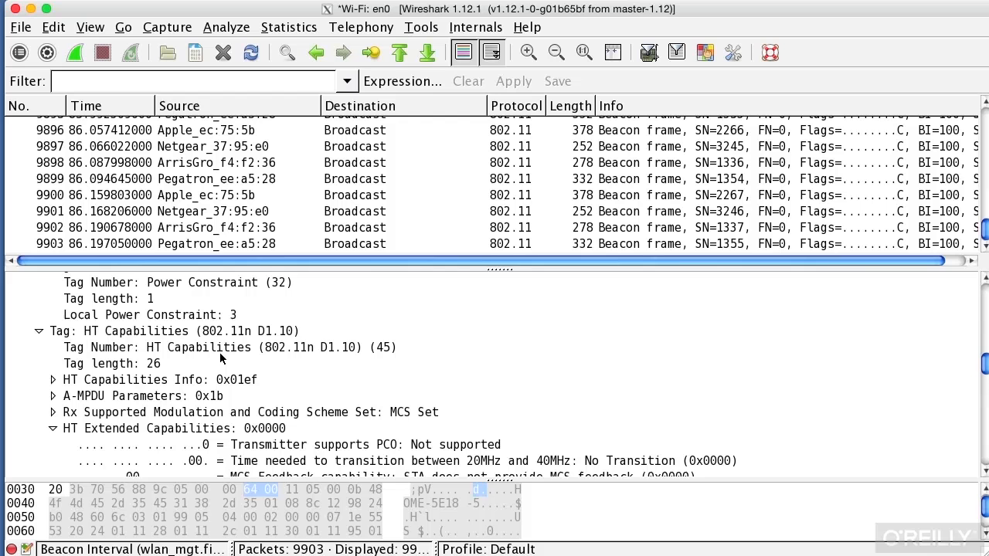
scroll(down, 3)
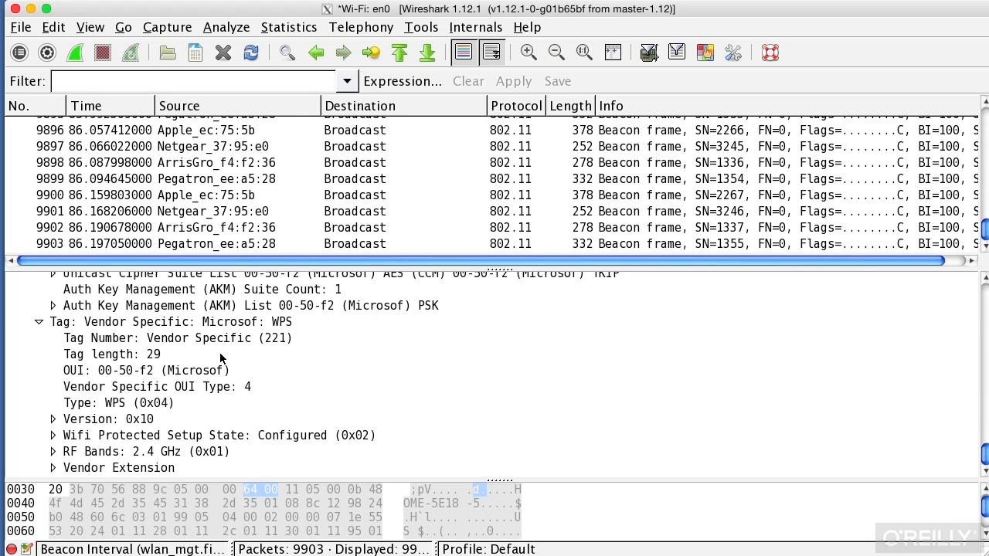
- Expand the Auth Key Management List and select its PSK suite entry, alongside the Microsoft WPS tag
click(232, 306)
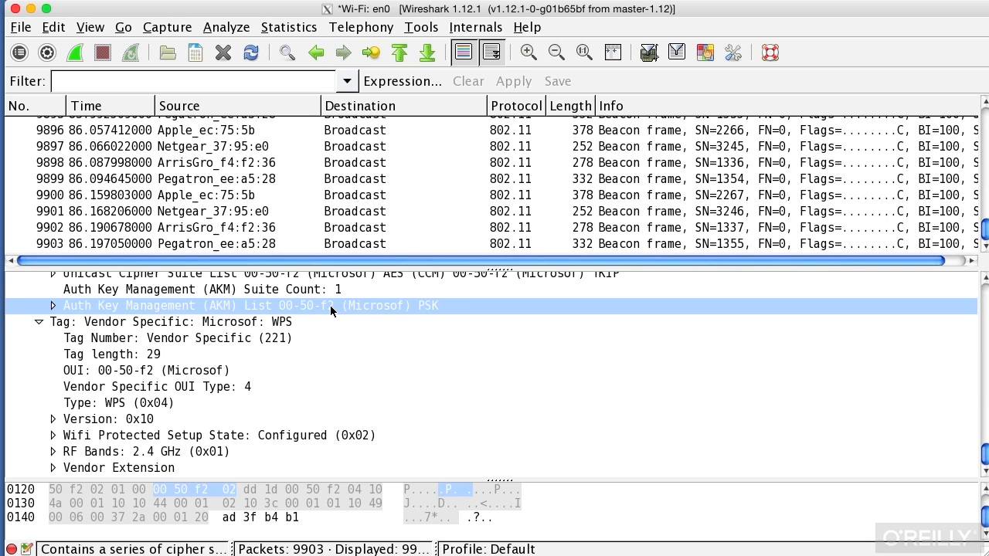
click(170, 321)
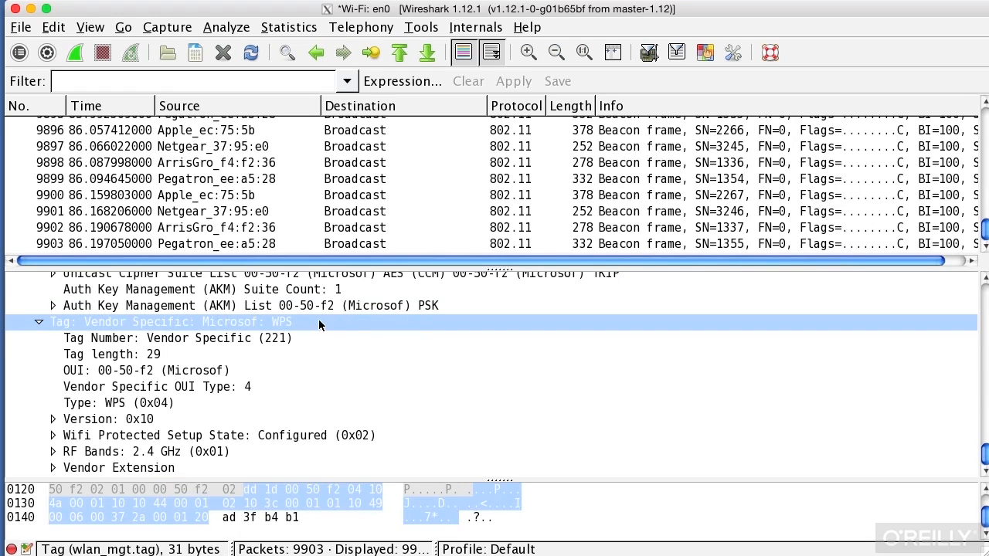
click(52, 306)
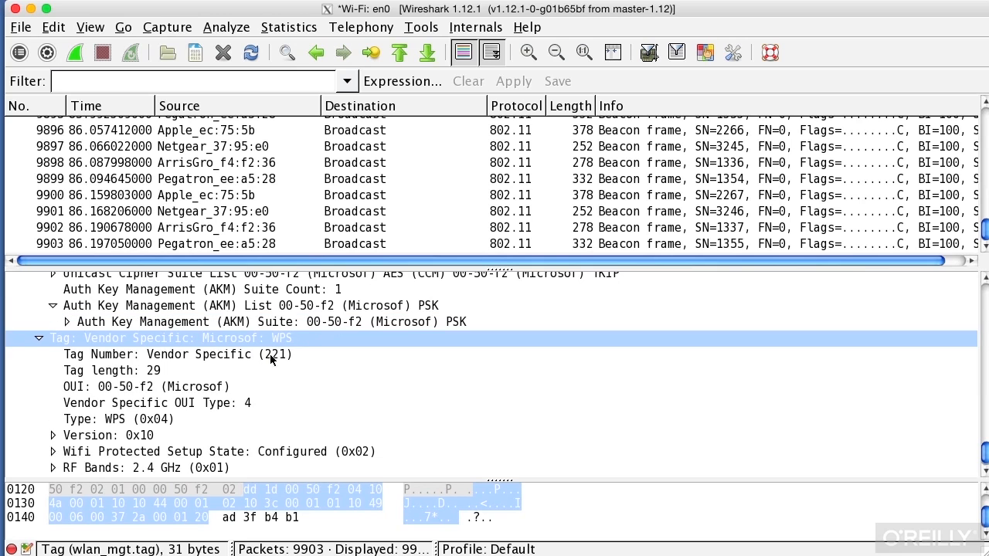
mouse_move(261, 334)
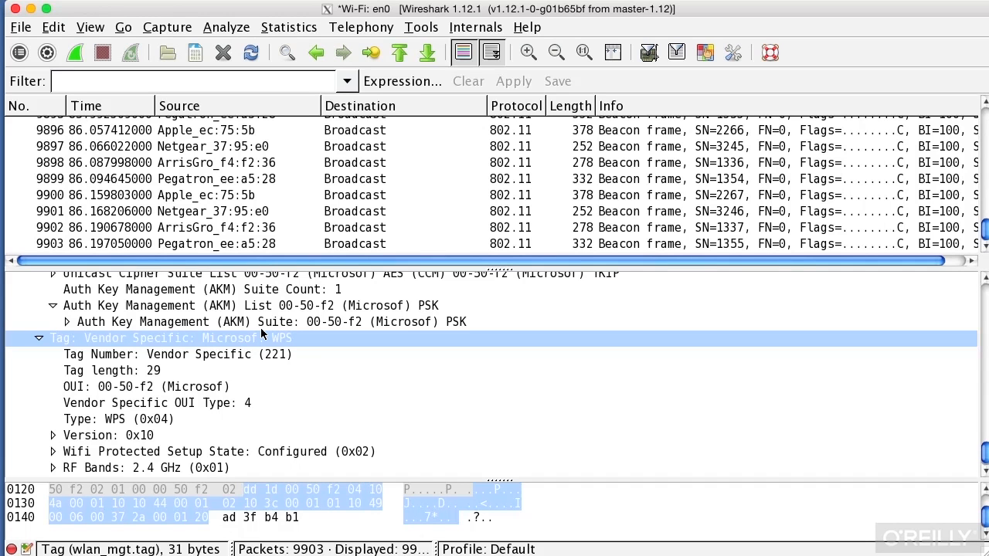
mouse_move(282, 323)
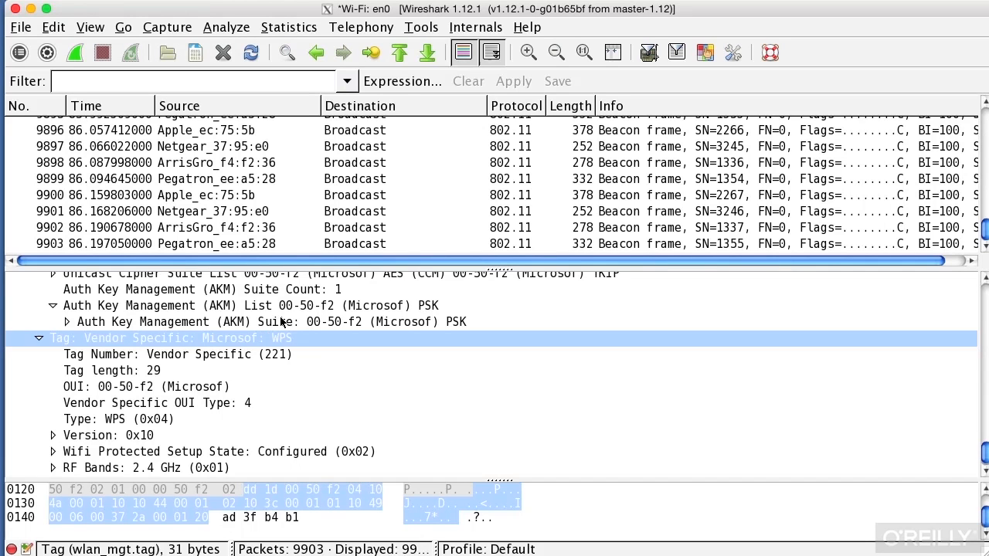
mouse_move(389, 318)
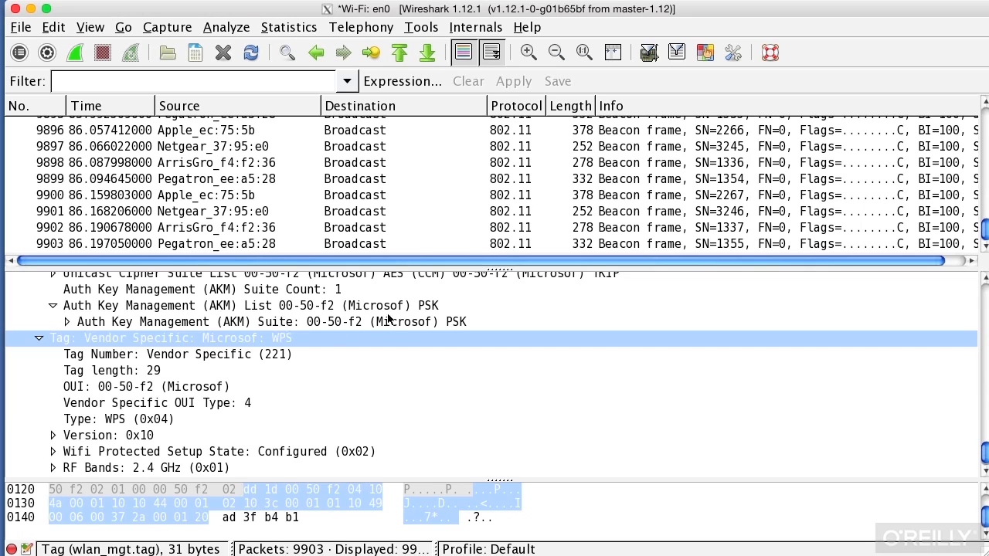
click(266, 323)
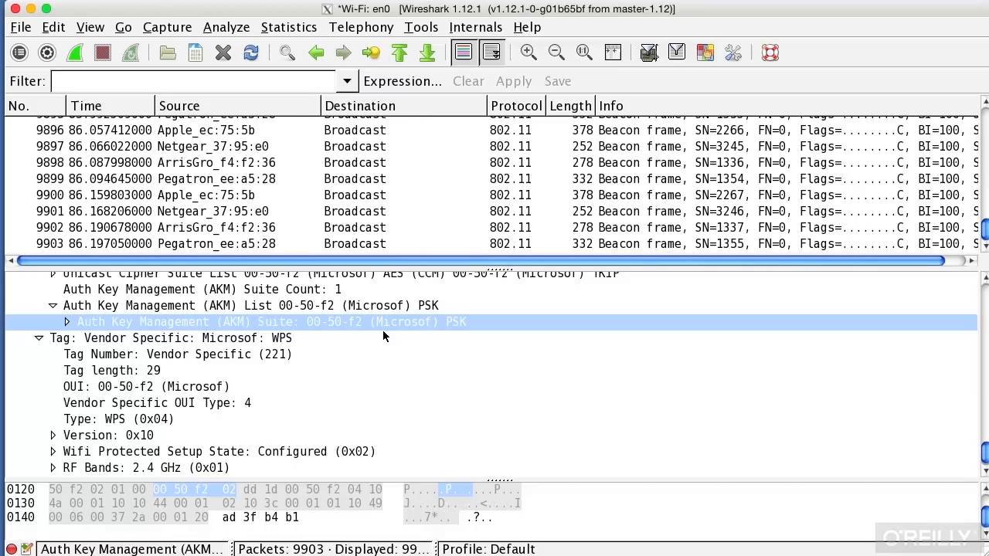
scroll(up, 3)
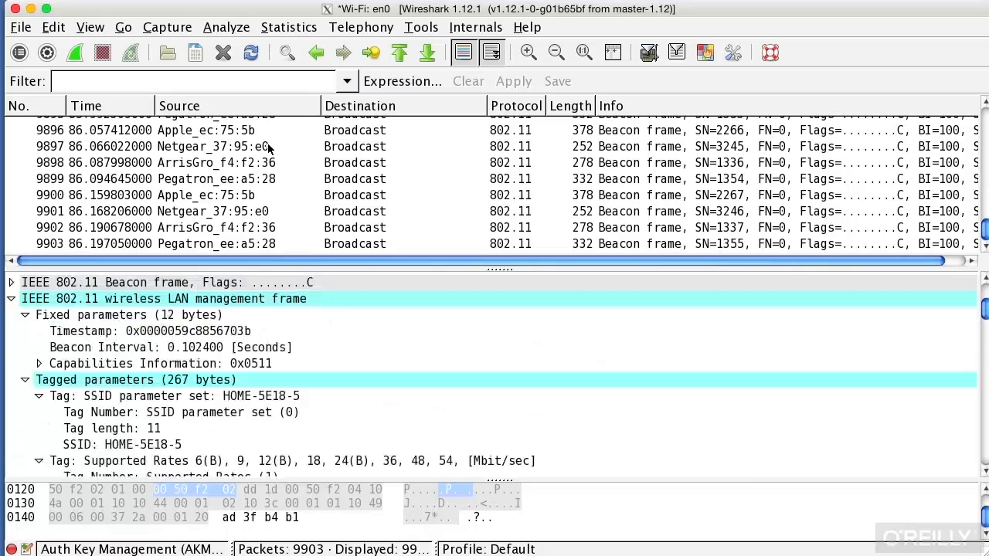
- Select Netgear beacon frame 9897 showing its radiotap header on channel 149 at −77 dBm
click(231, 145)
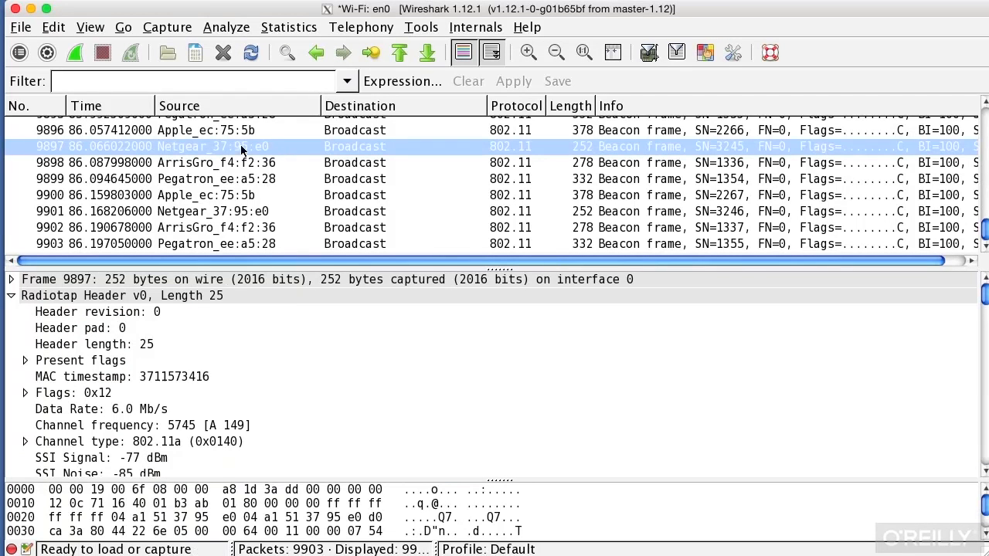
mouse_move(167, 28)
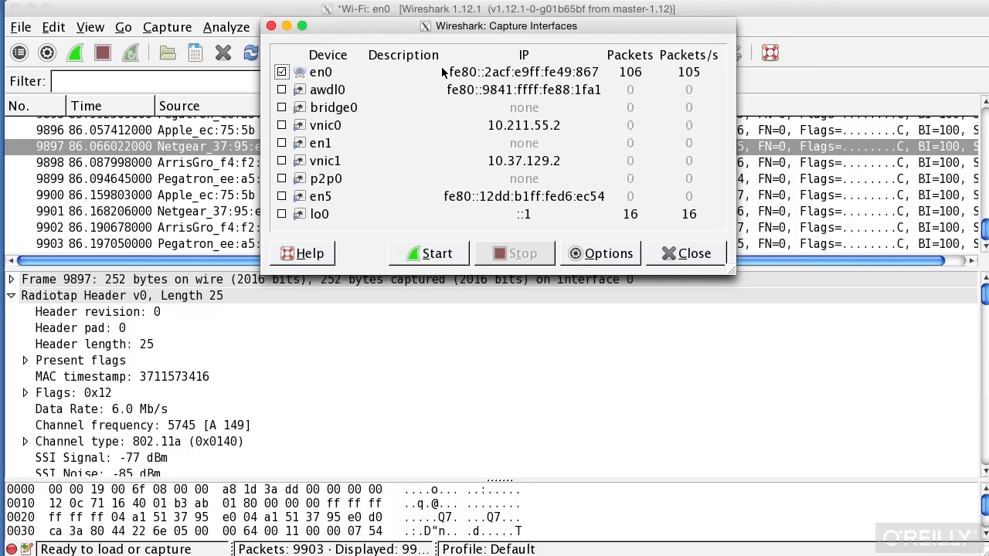
- Turn monitor mode off in the Wi-Fi en0 interface settings, leaving an Ethernet link-layer header
click(599, 253)
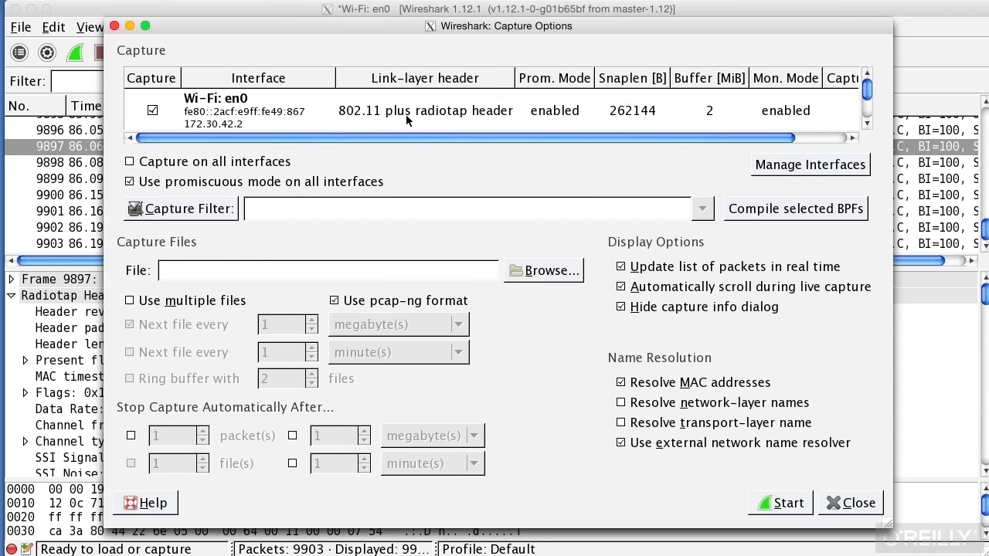
double_click(258, 109)
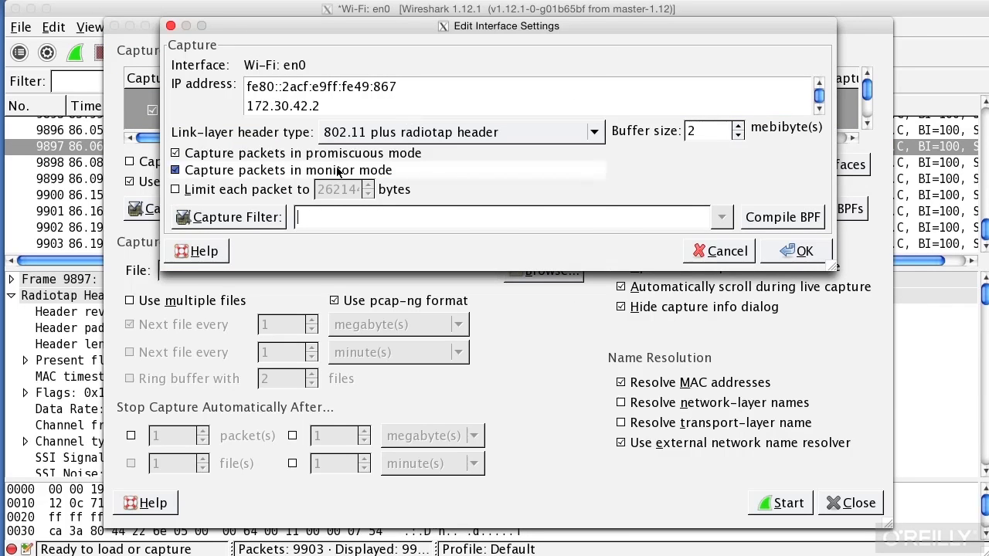
mouse_move(337, 170)
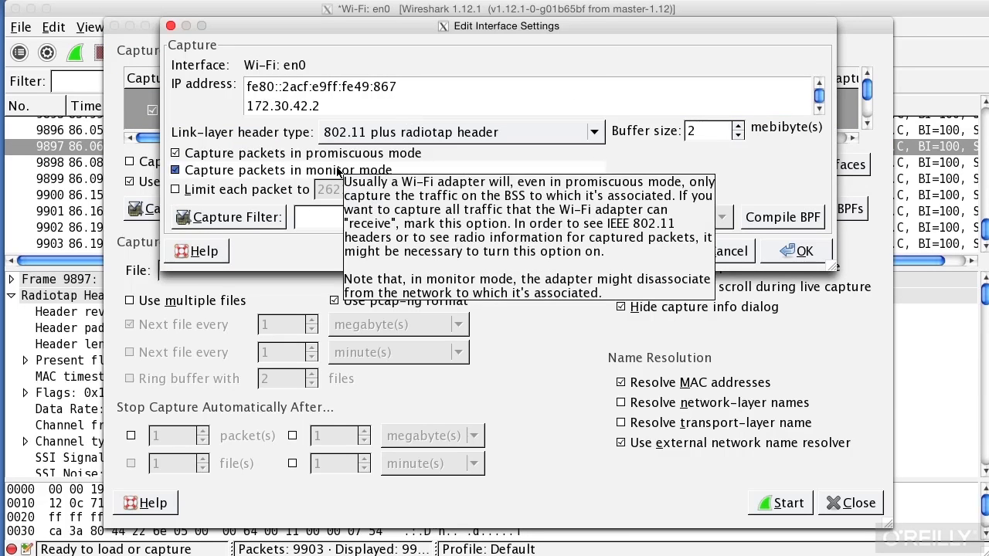
click(312, 216)
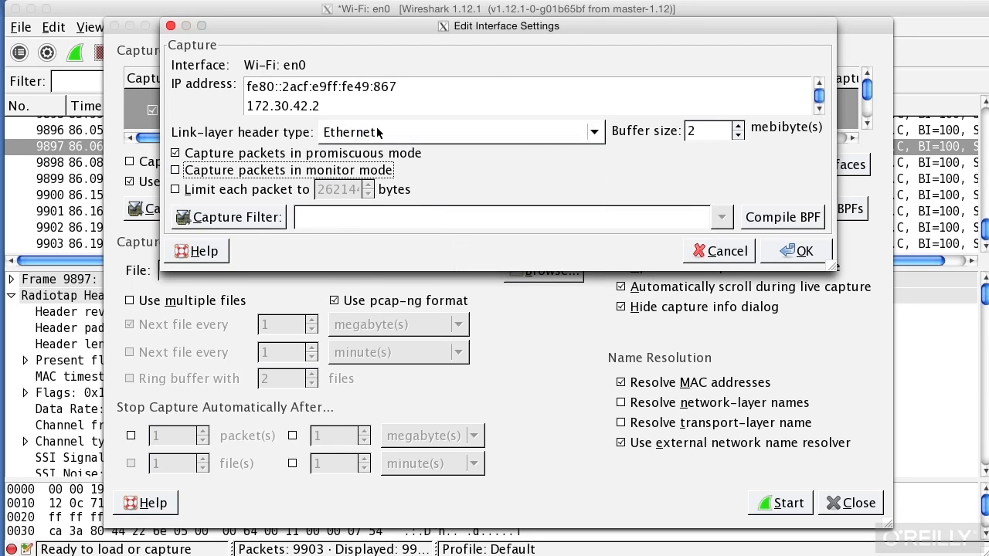
mouse_move(405, 132)
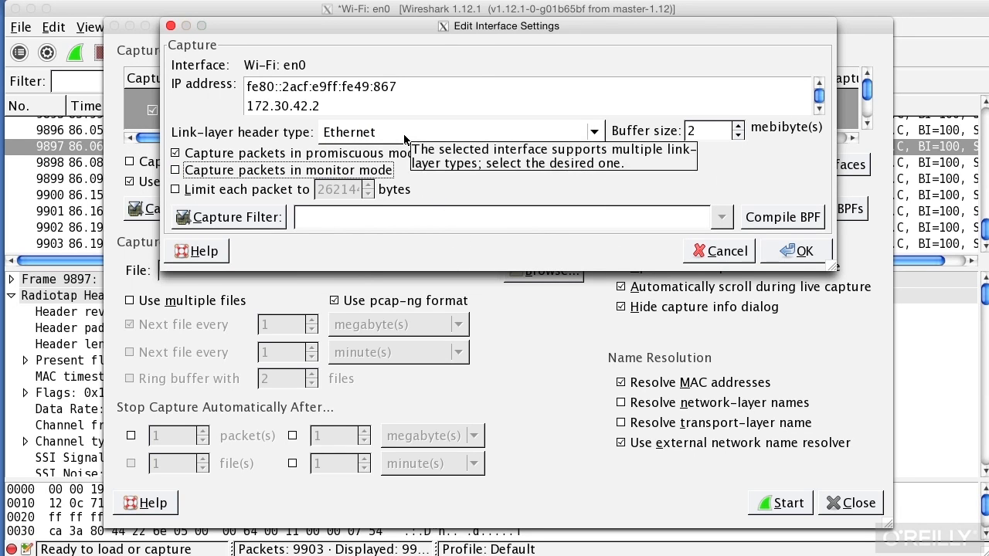